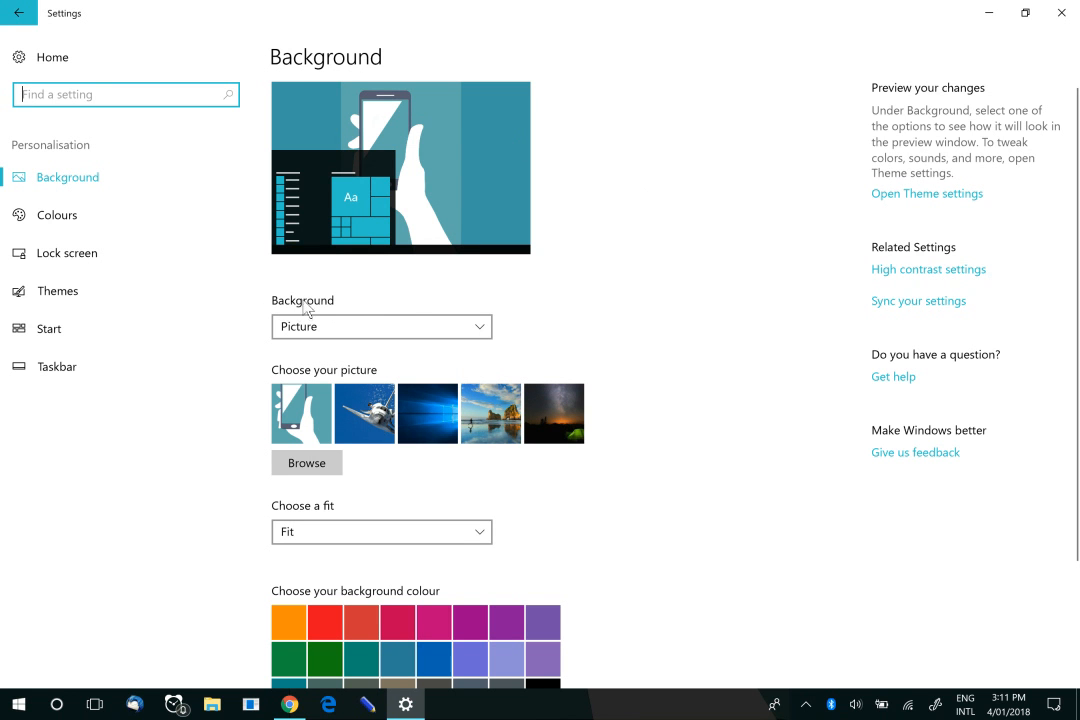
Step: Set the Background dropdown to Solid colour and pick the red swatch
{"action": "left_click", "coordinate": [380, 326]}
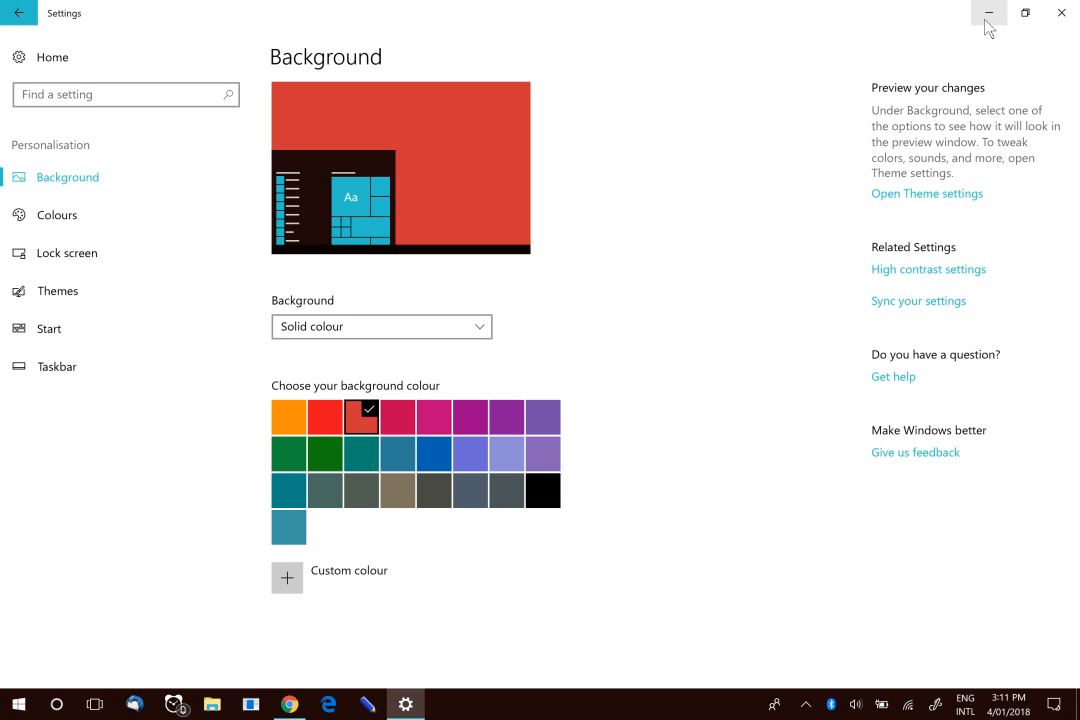